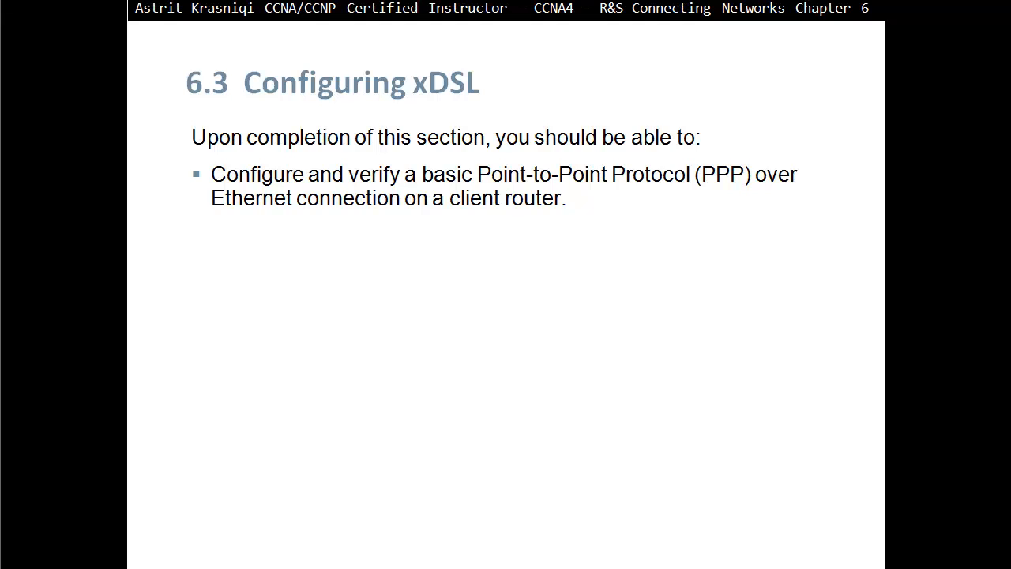
Step: Advance the slideshow to the PPPoE customer router dialer configuration slide
key(right)
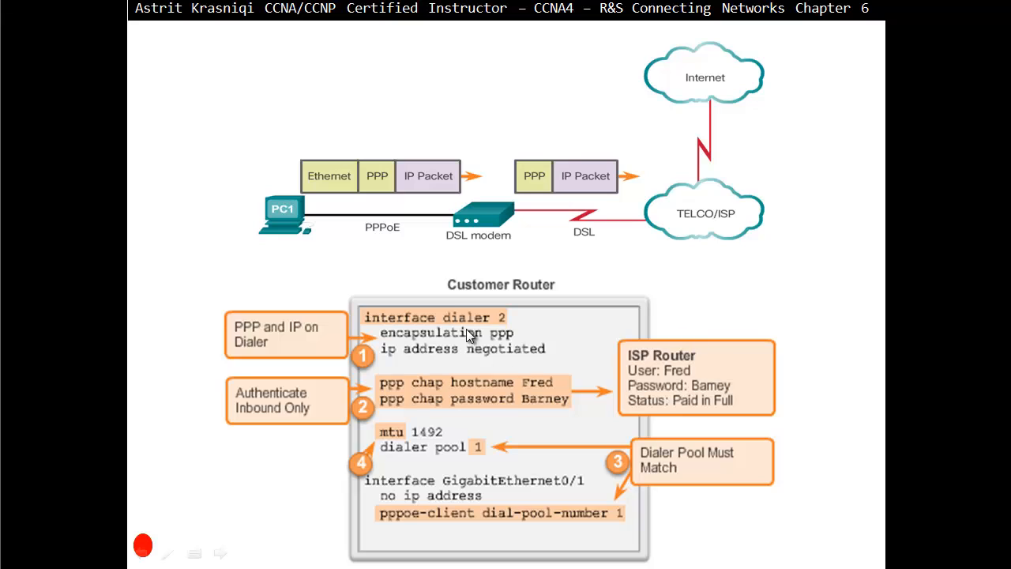
mouse_move(392, 330)
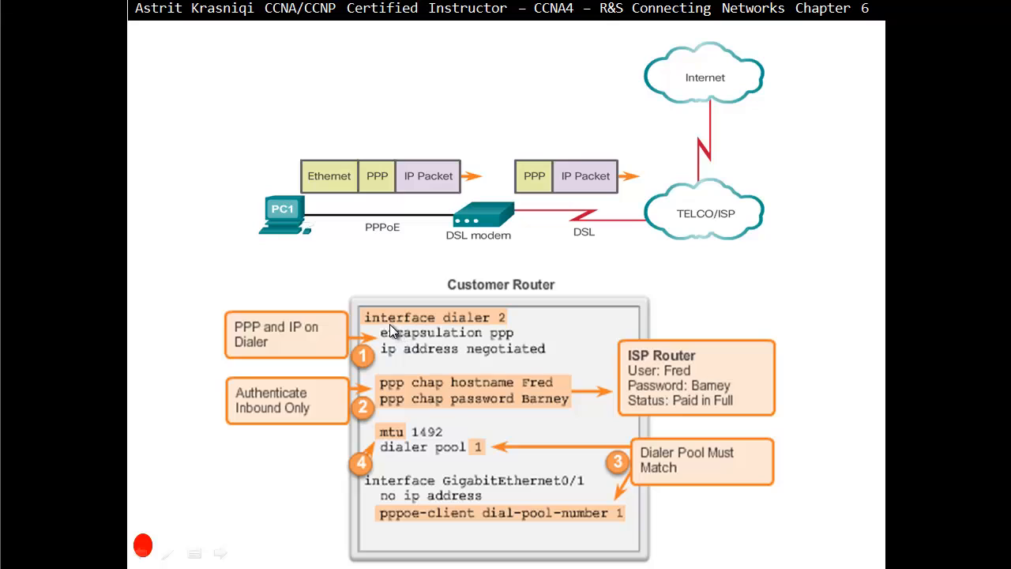
mouse_move(456, 339)
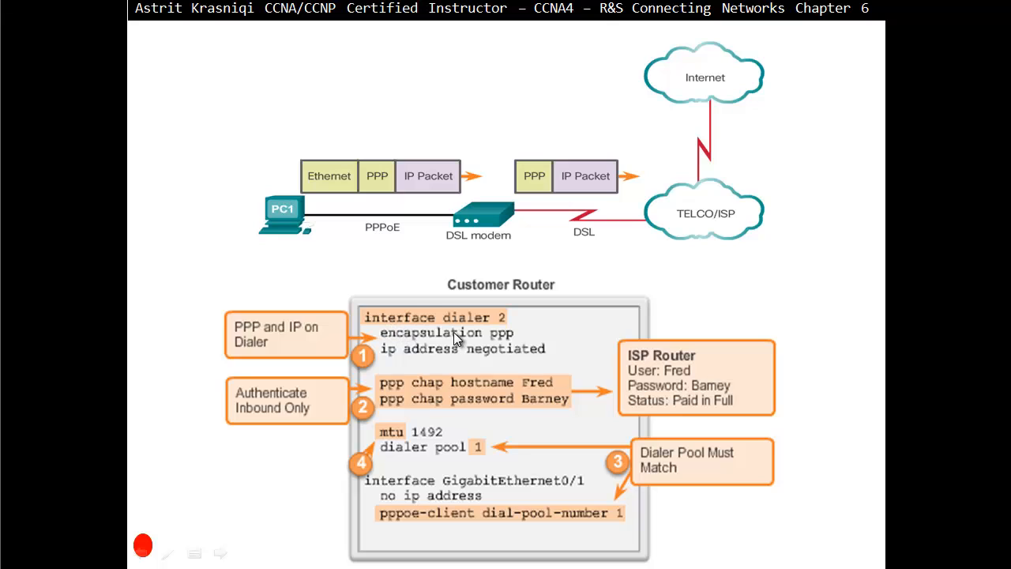
mouse_move(429, 349)
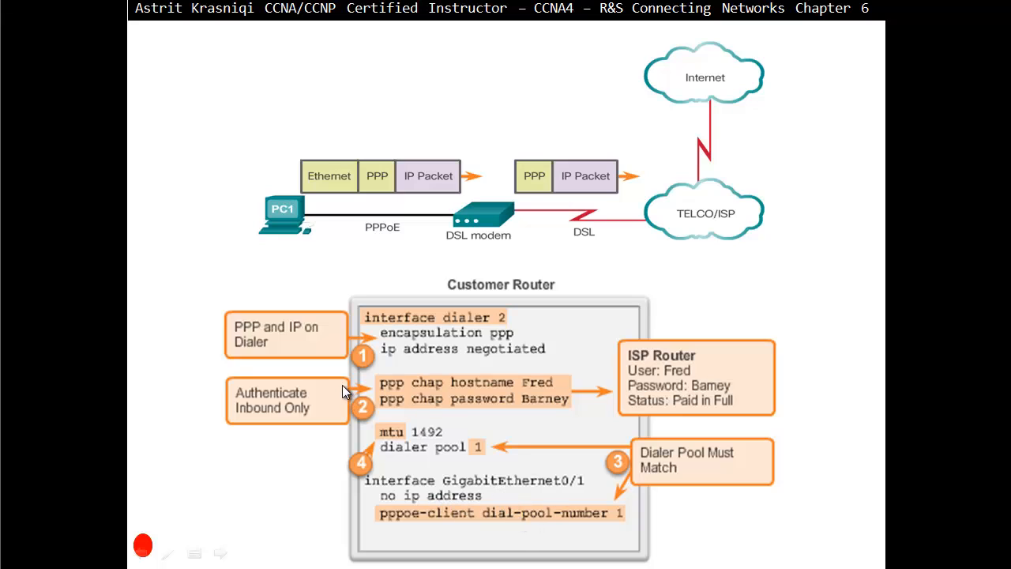
Step: Bring up the slideshow context menu to end the show
right_click(511, 188)
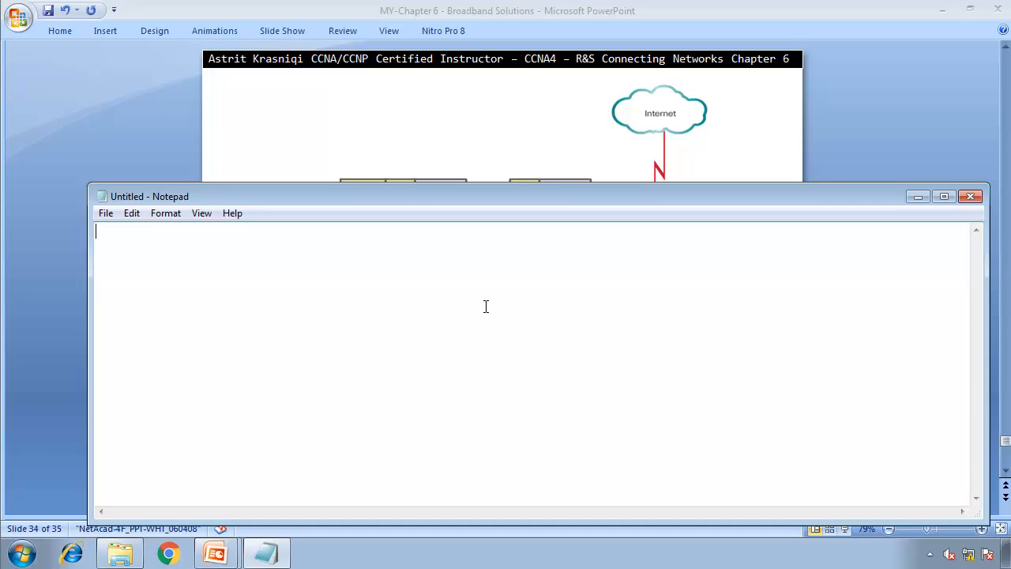
Step: Type 'interface dialer 1' with mtu 1492, ip address negotiated and encapsulation ppp
text(in)
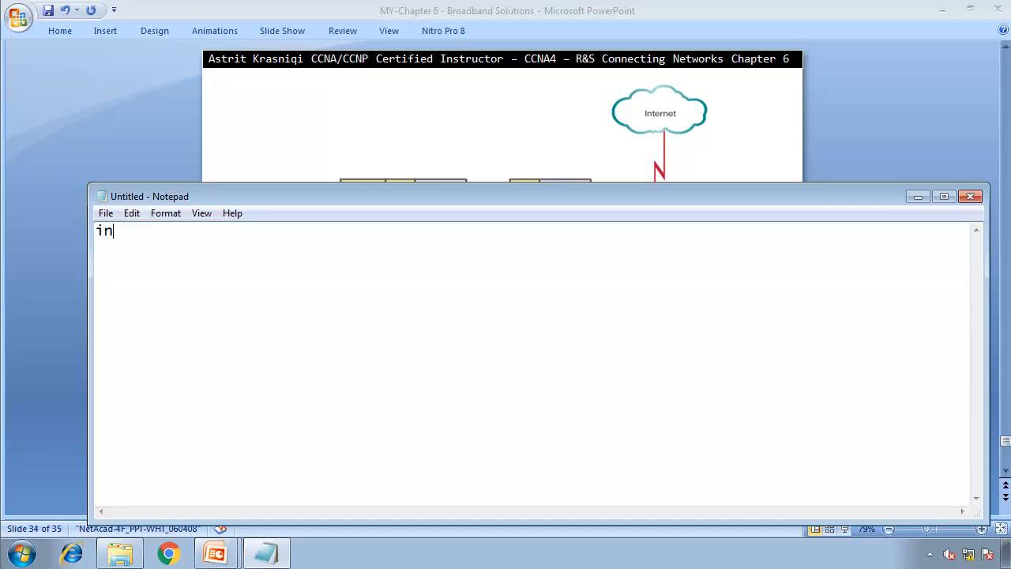
text(terface)
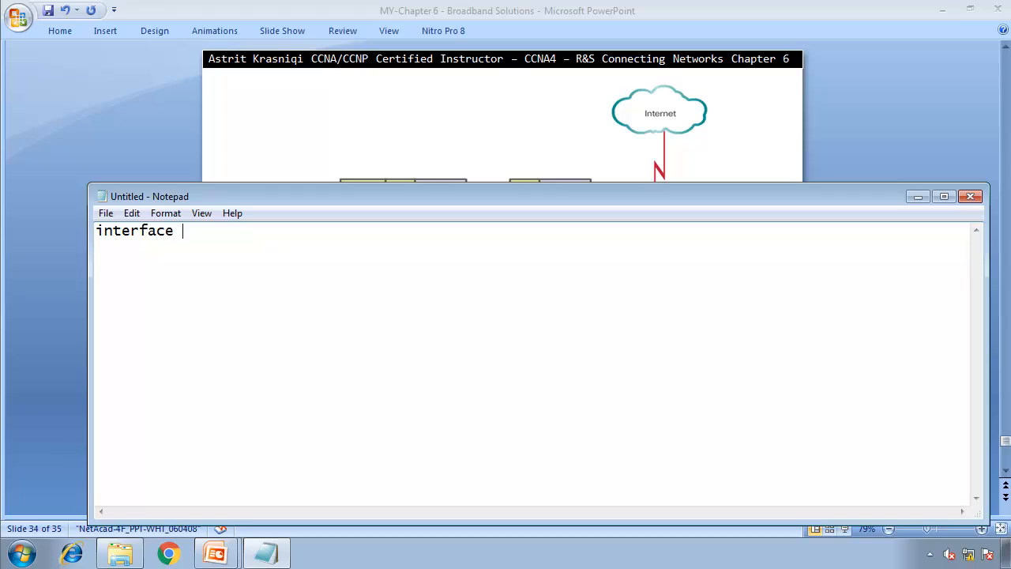
text(dialer 1)
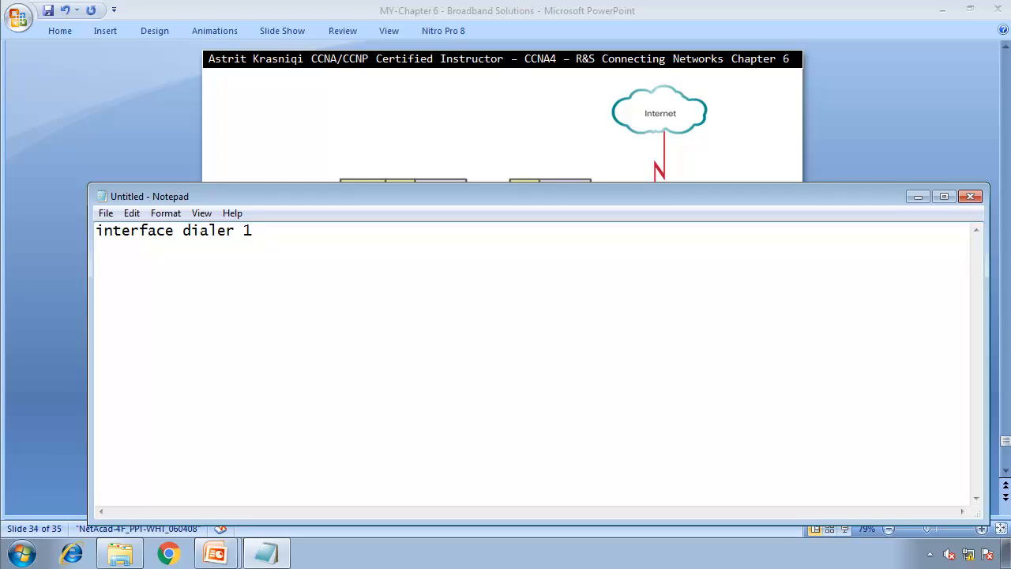
text(mtu)
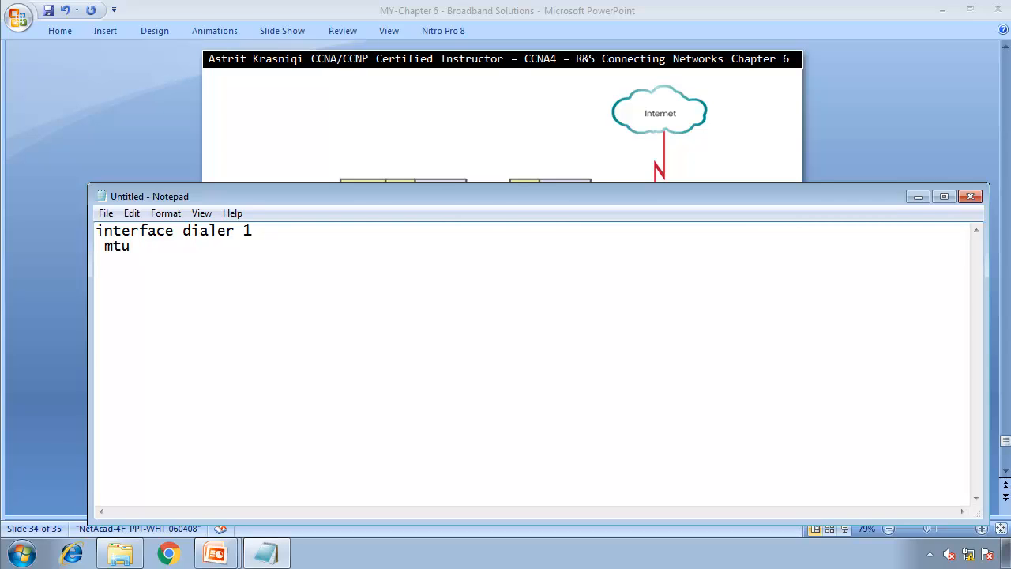
text(1492)
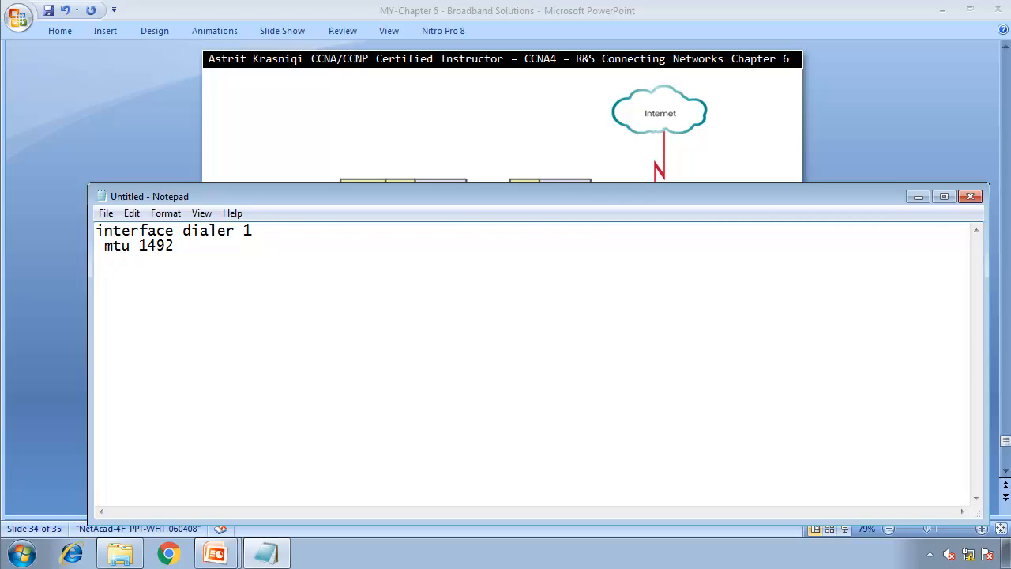
text(ip addre)
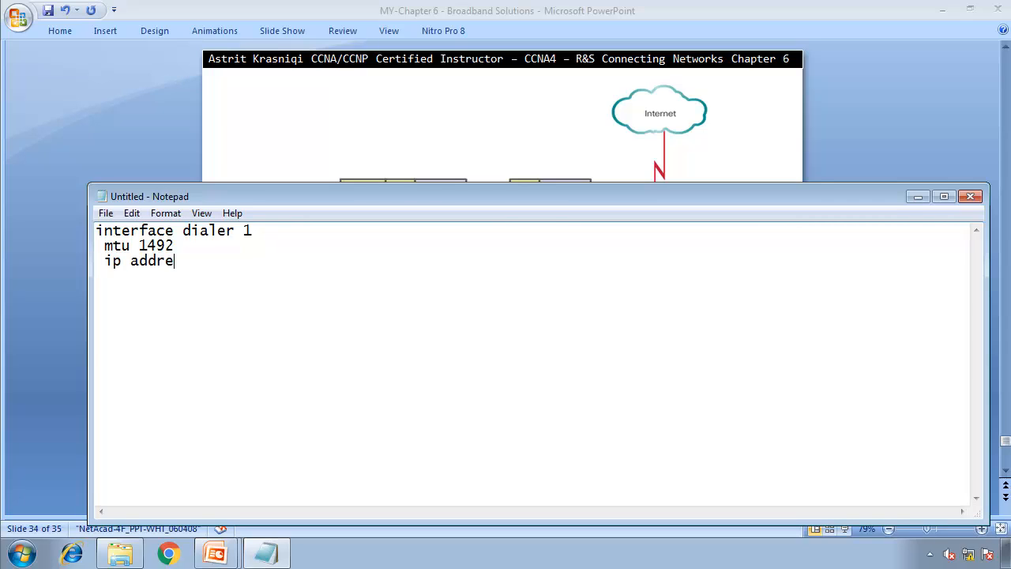
text(ss netgotia)
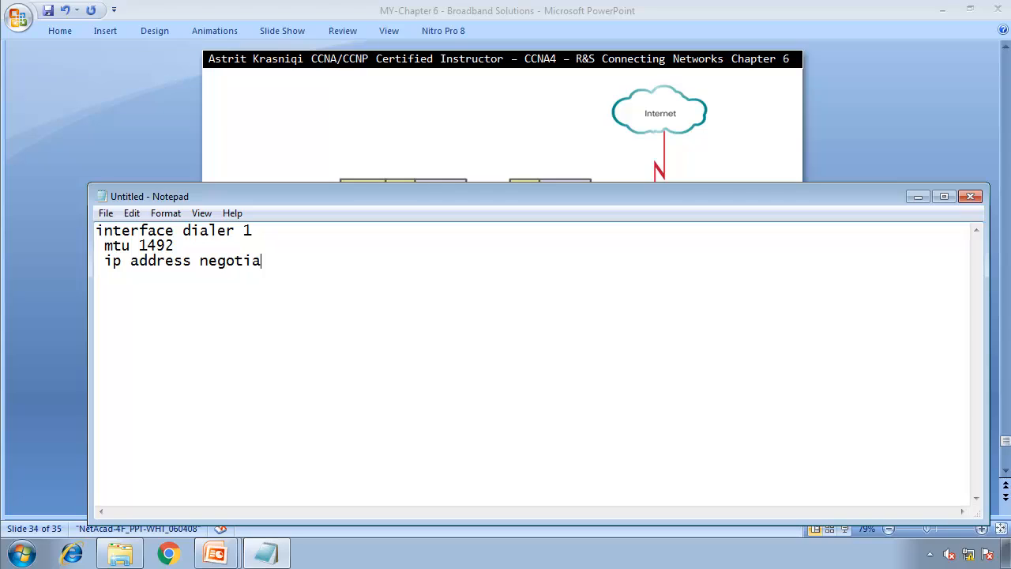
text(ted)
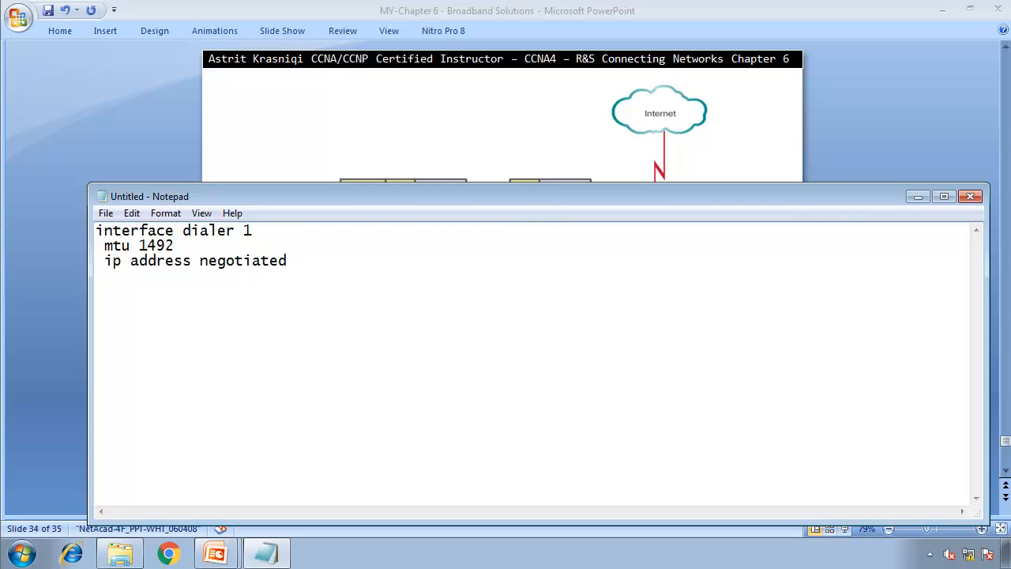
text(encap)
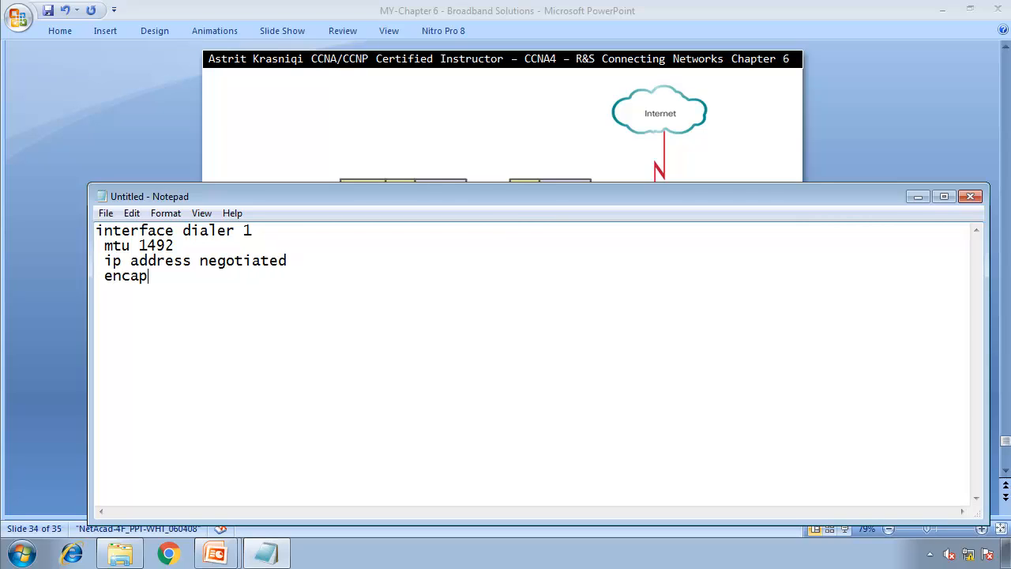
text(sulation pp)
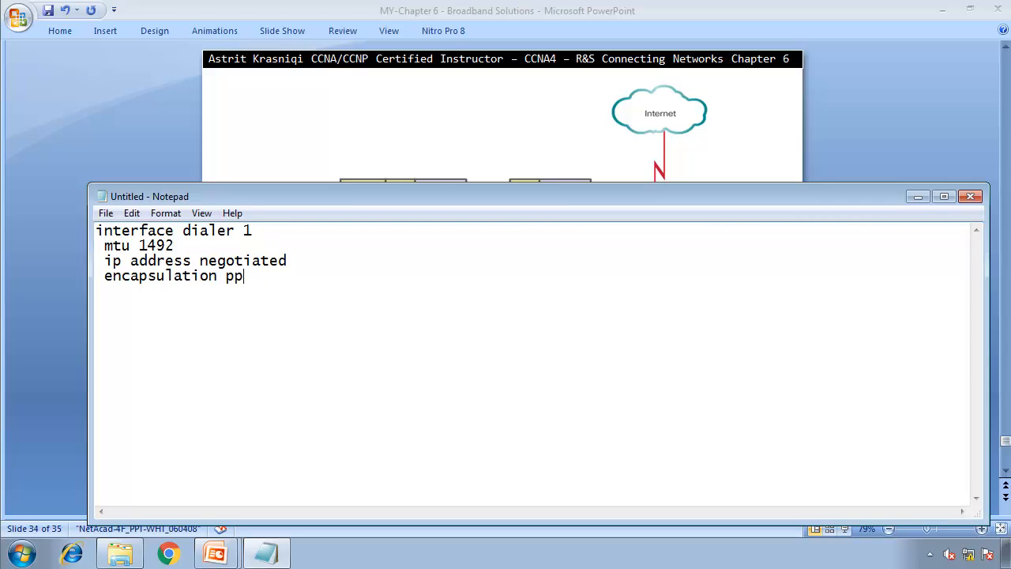
text(p)
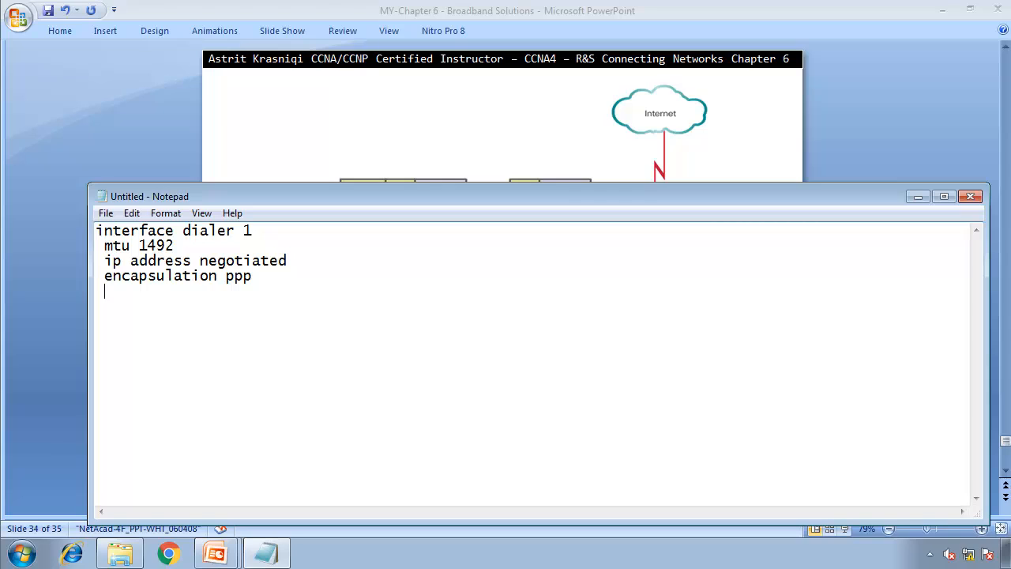
Step: Add dialer pool 1 and ppp authentication chap callin to the dialer block
text(di)
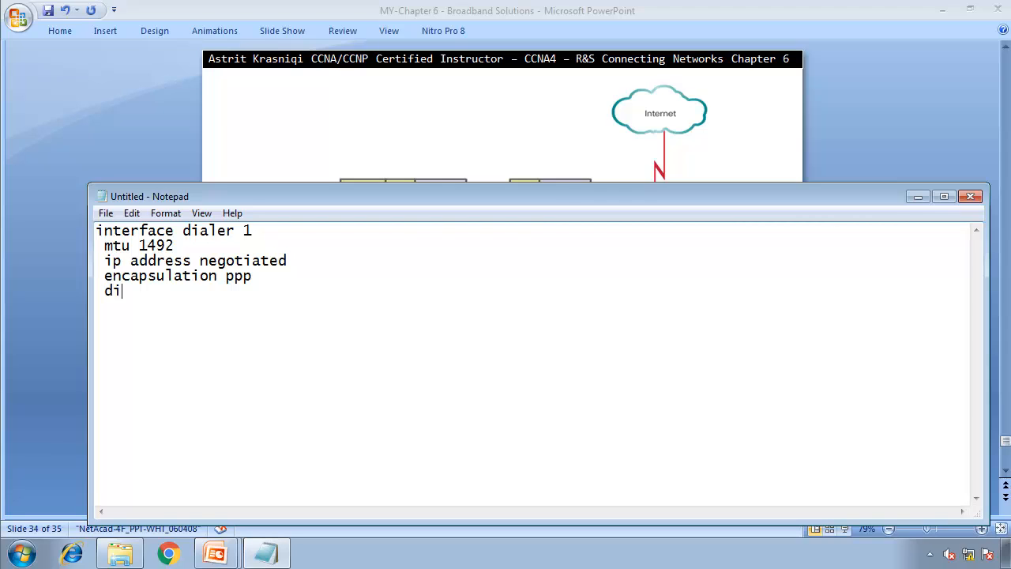
text(aler pool 1)
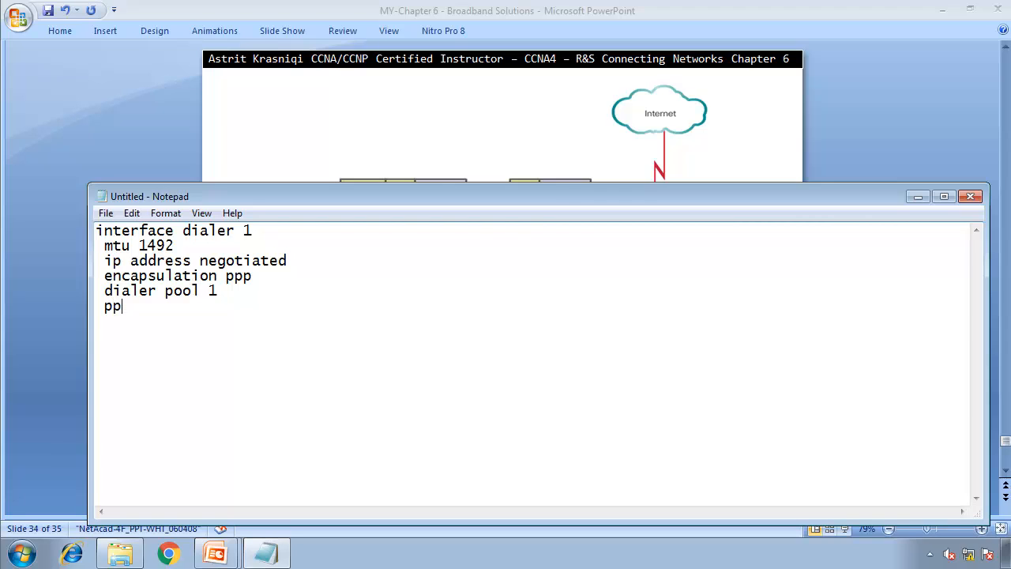
text(p authe)
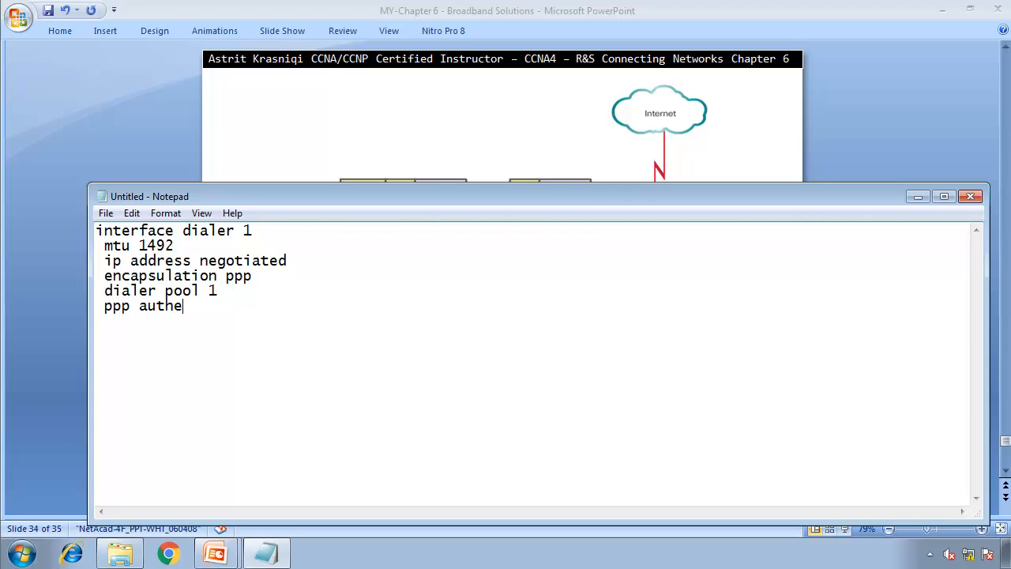
text(ntication)
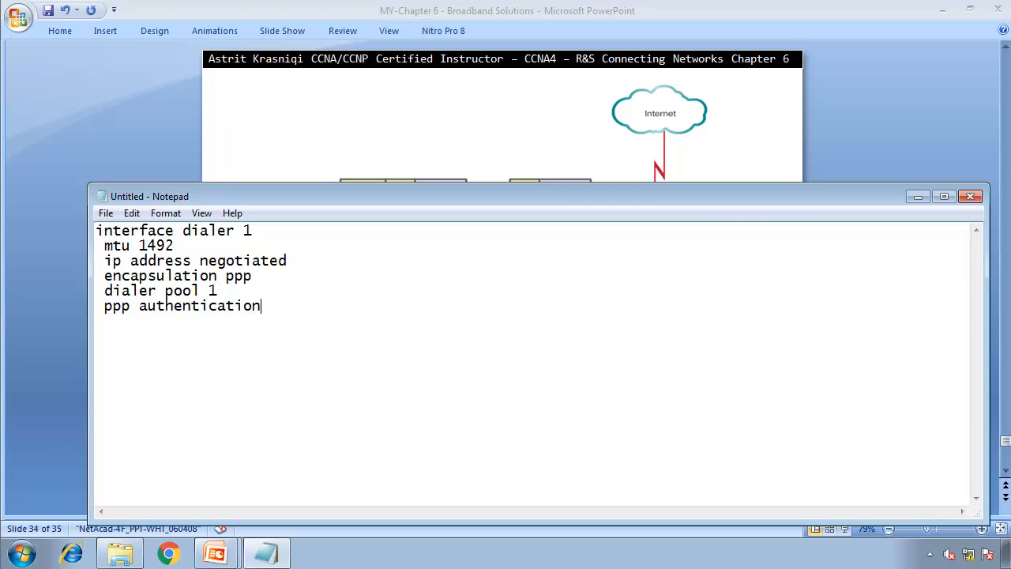
text(chap calln)
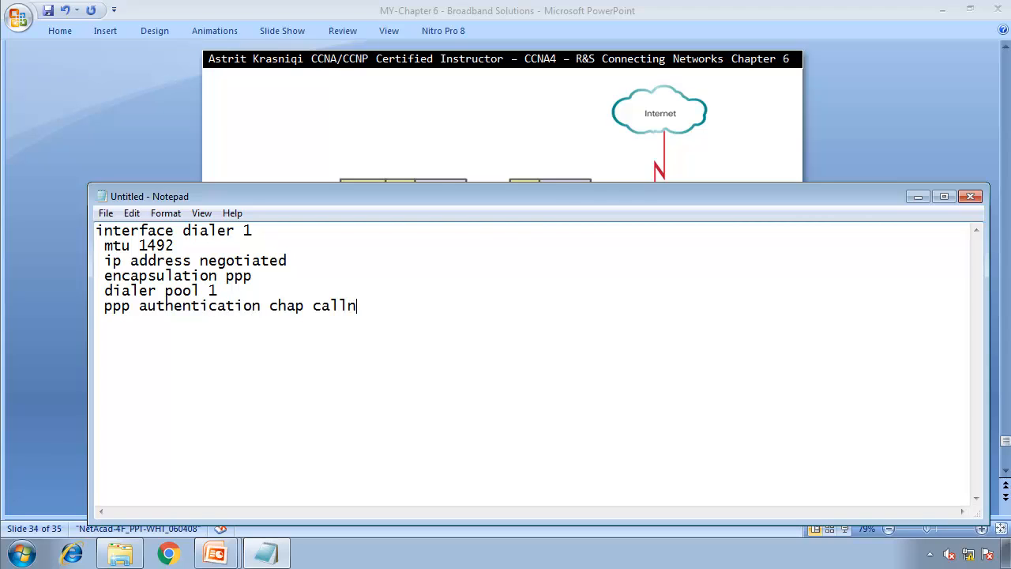
text(i)
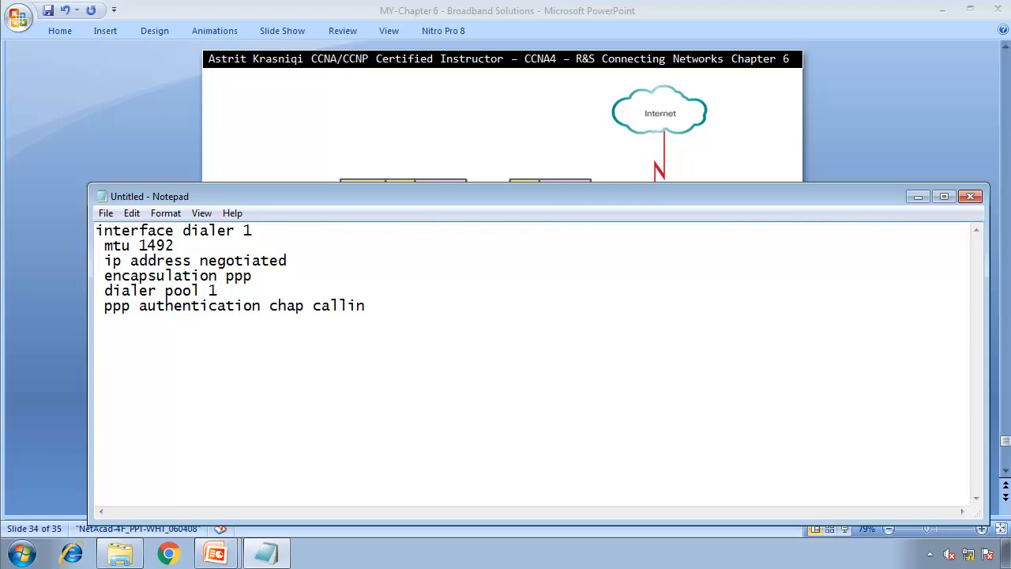
text(pppp)
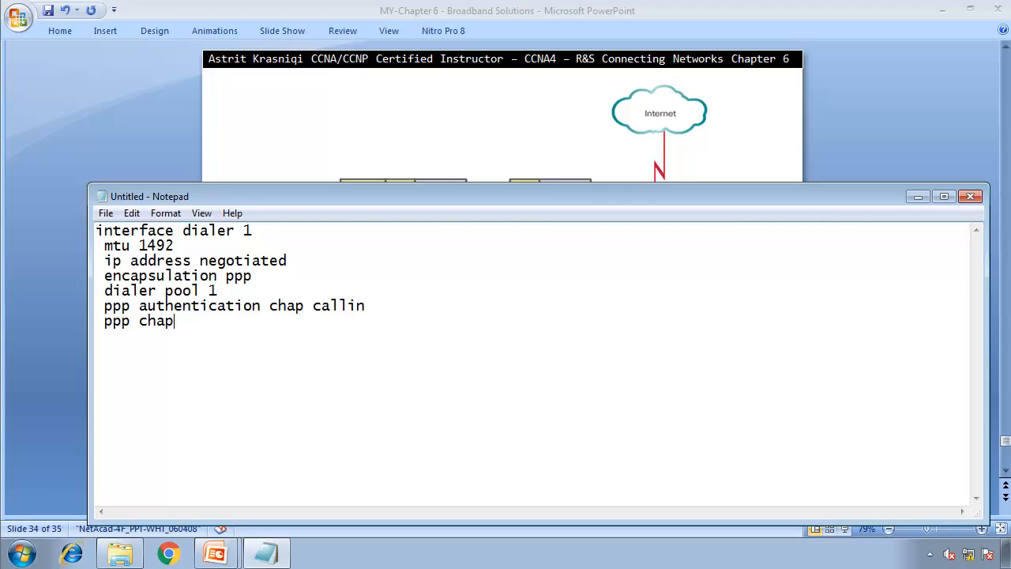
text(hostna)
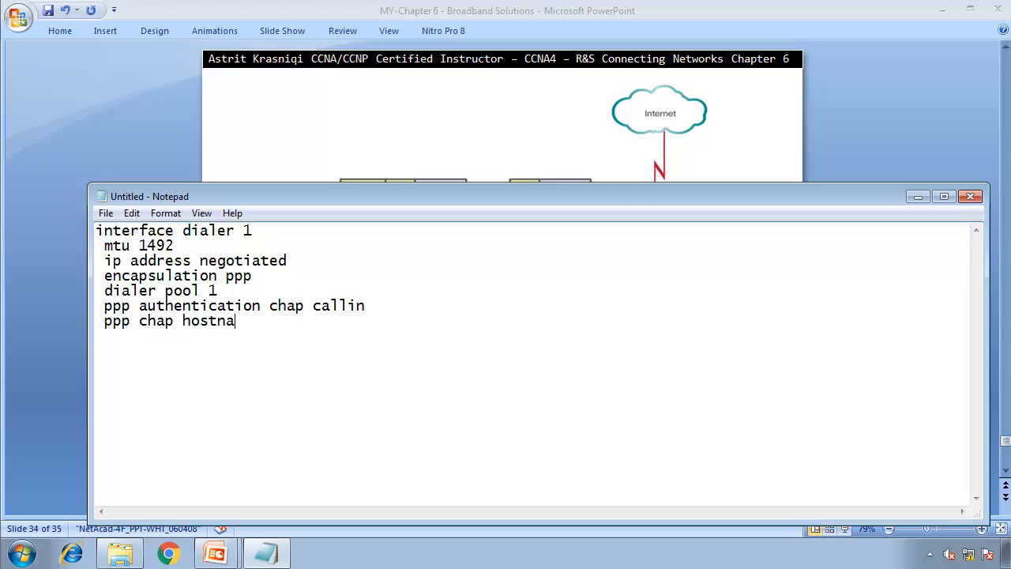
text(me Cust1)
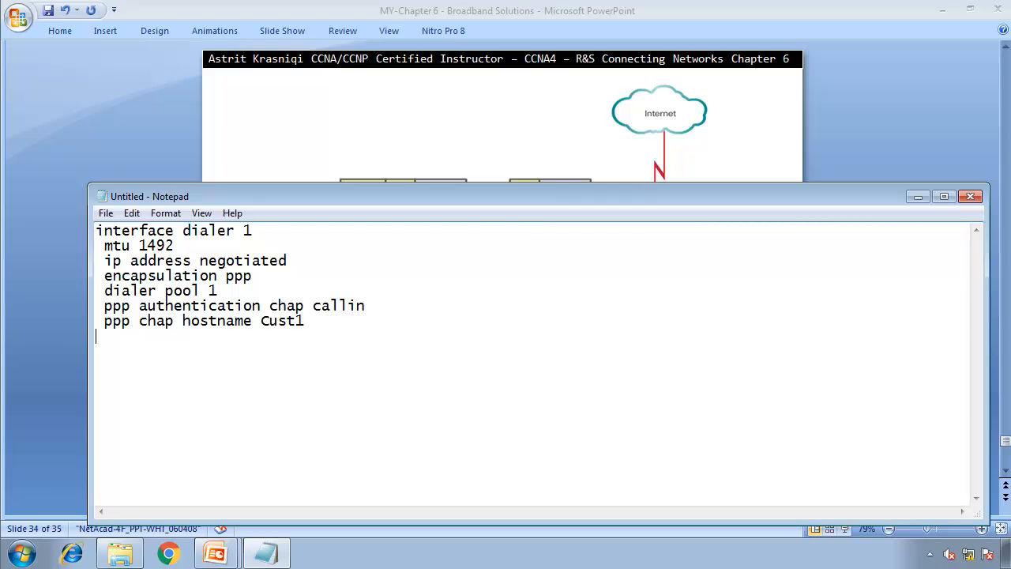
text(ppp cha)
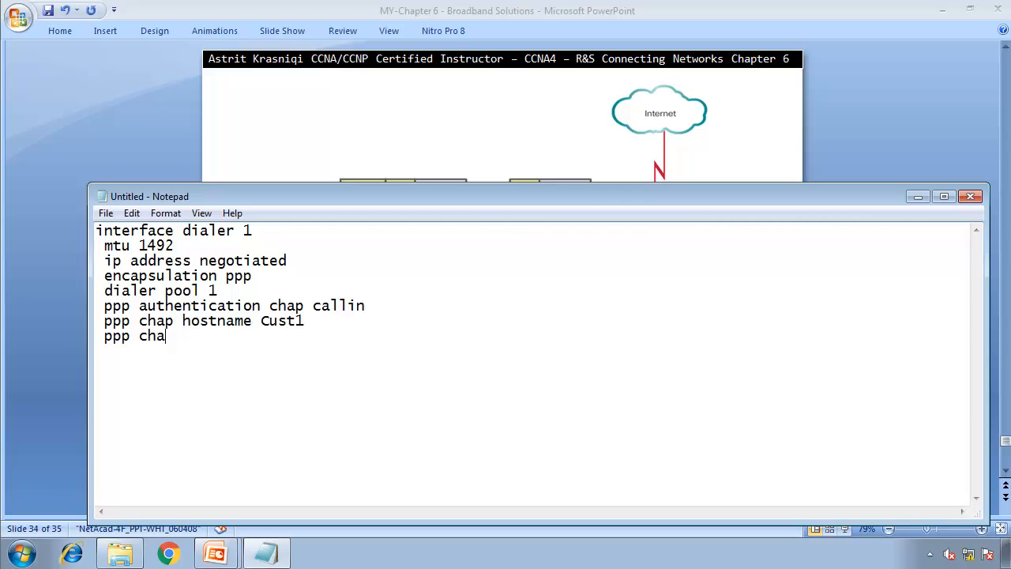
text(p password)
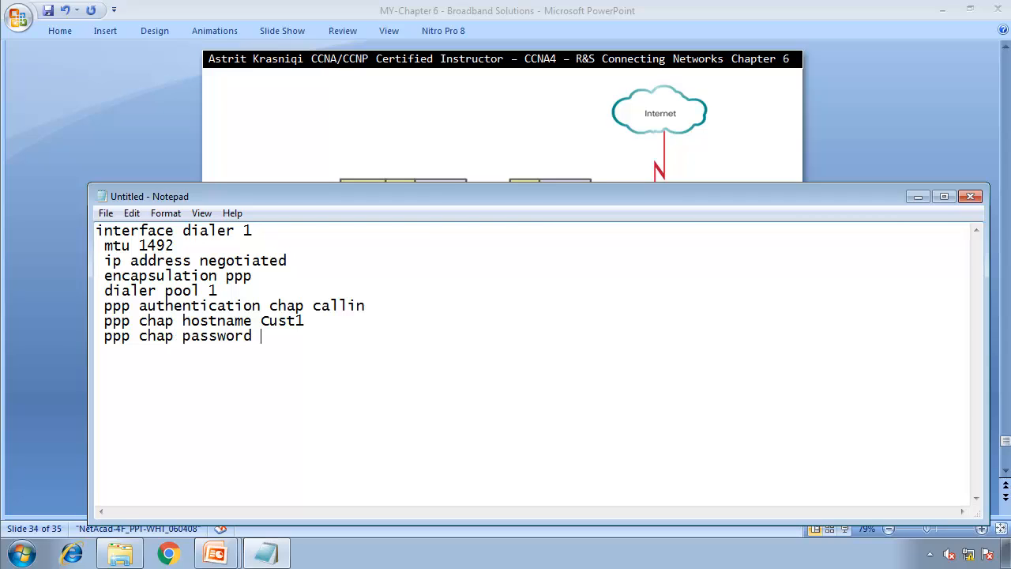
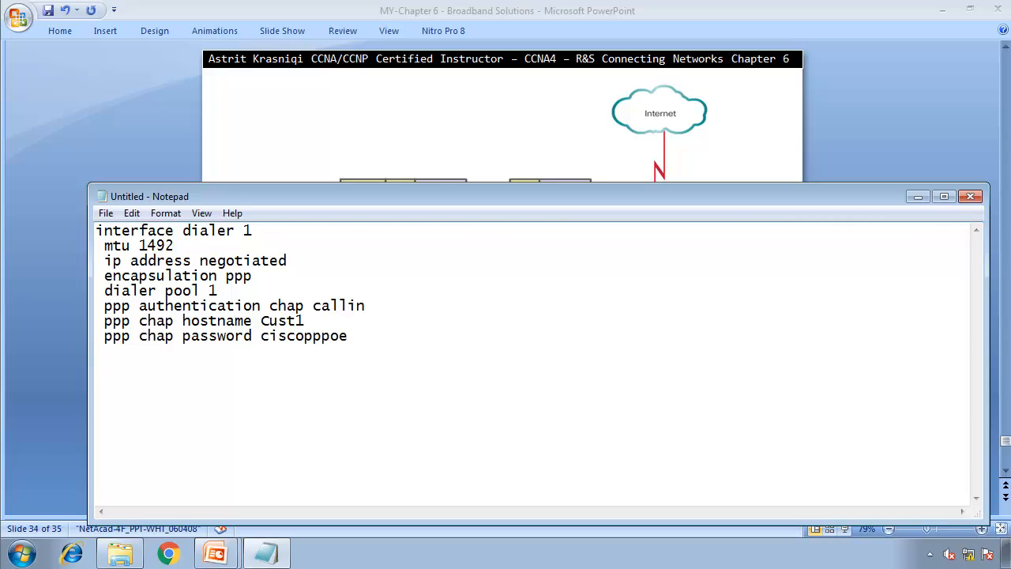
text(!)
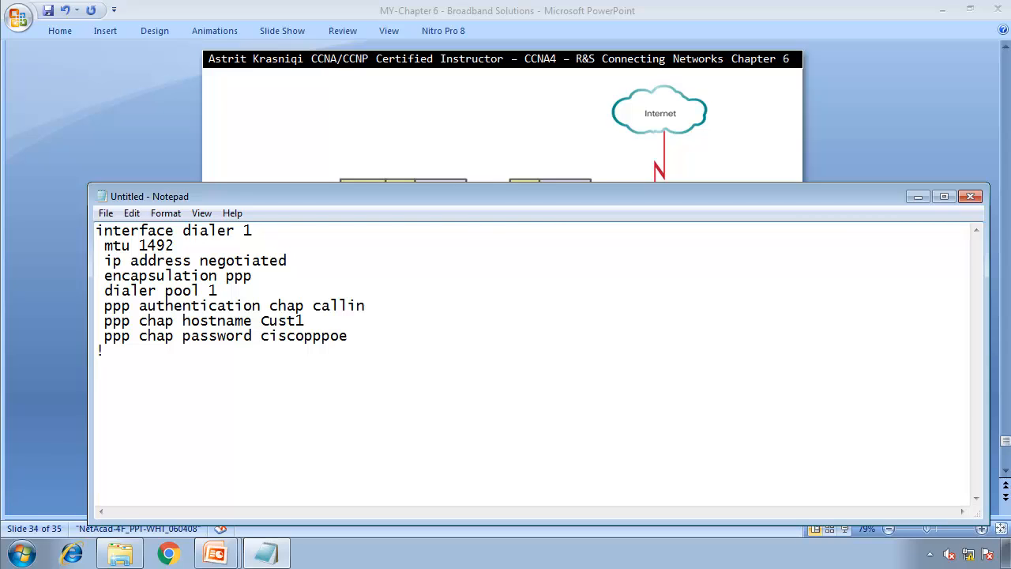
Step: Type interface g0/1 with pppoe enable and pppoe-client dial-pool-number 1
text(interfc)
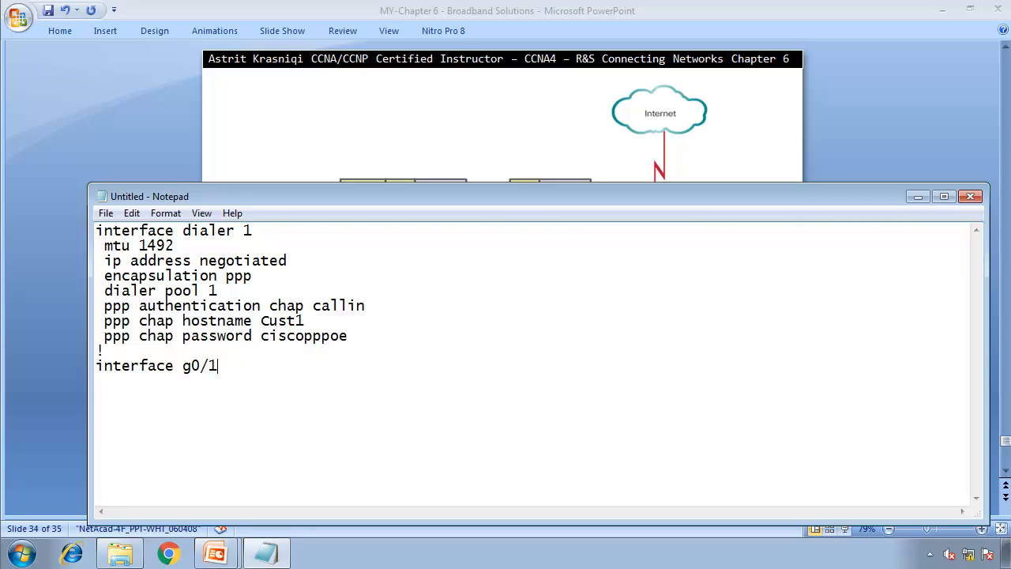
text(ppp)
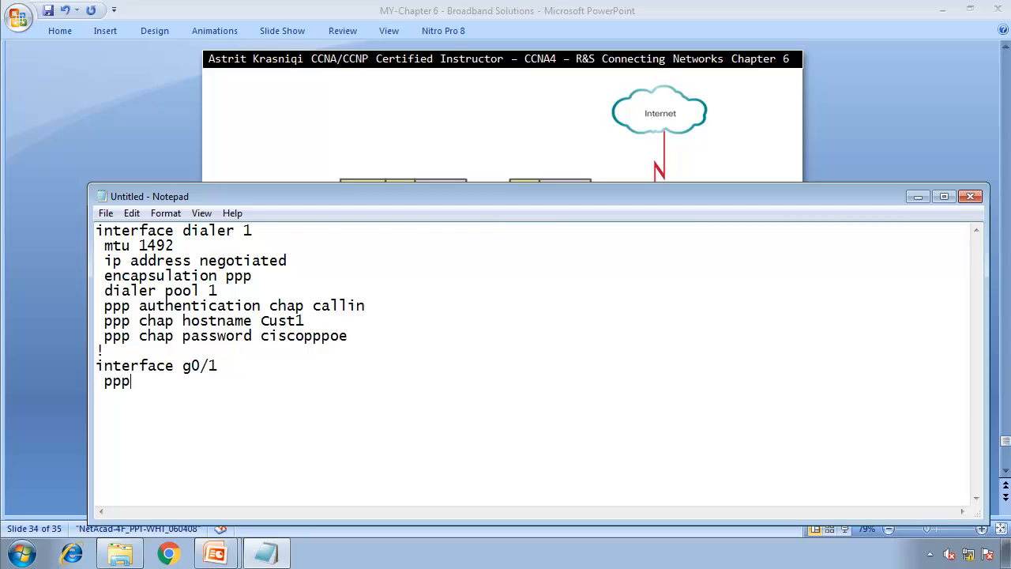
text(oe enable)
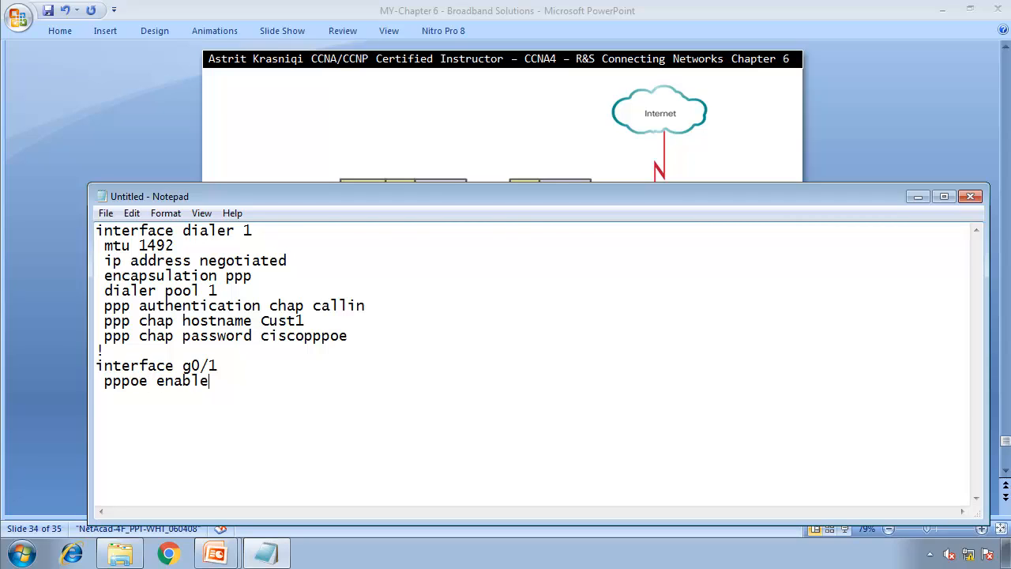
key(enter)
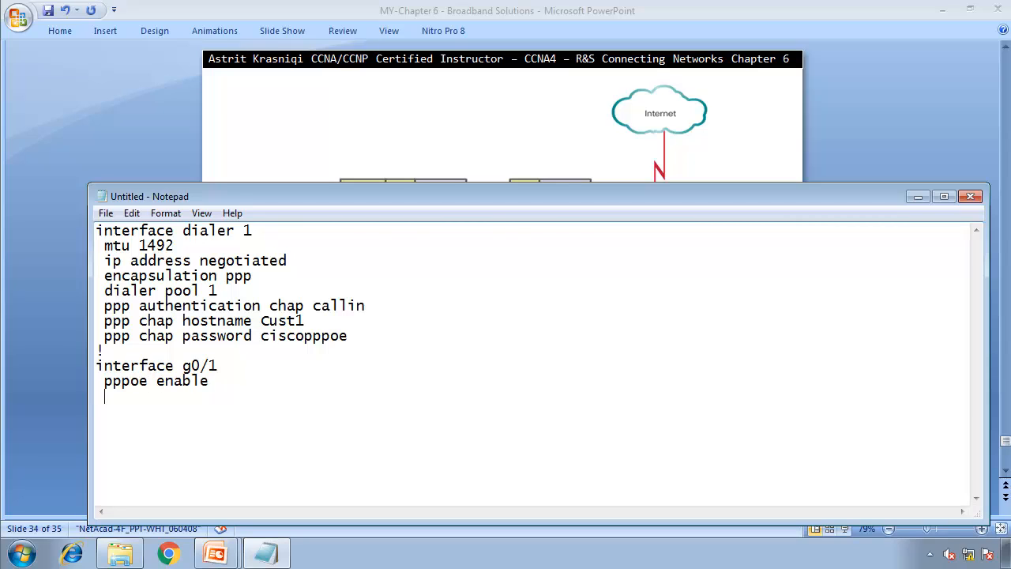
text(ppp)
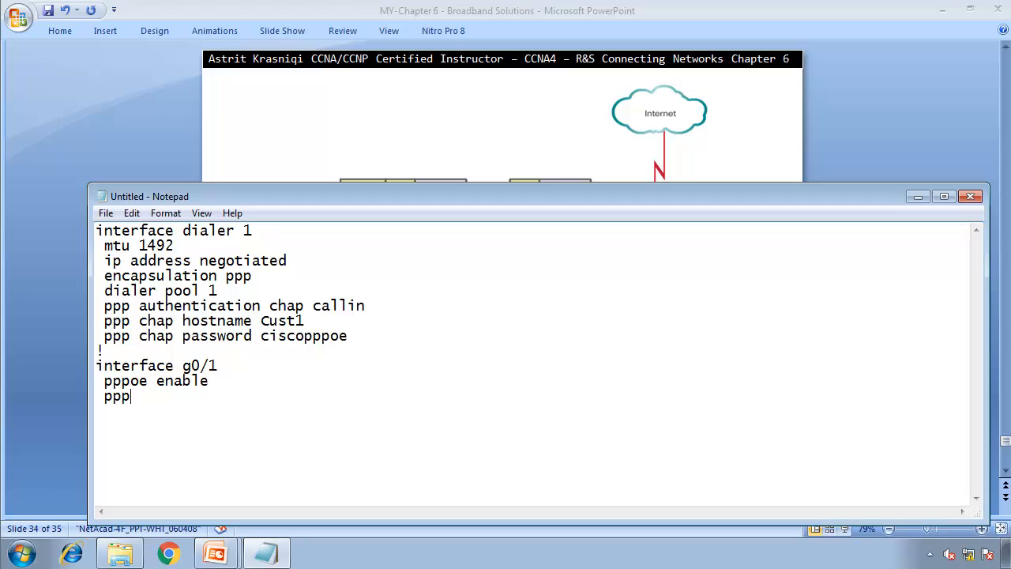
text(oe-client dial)
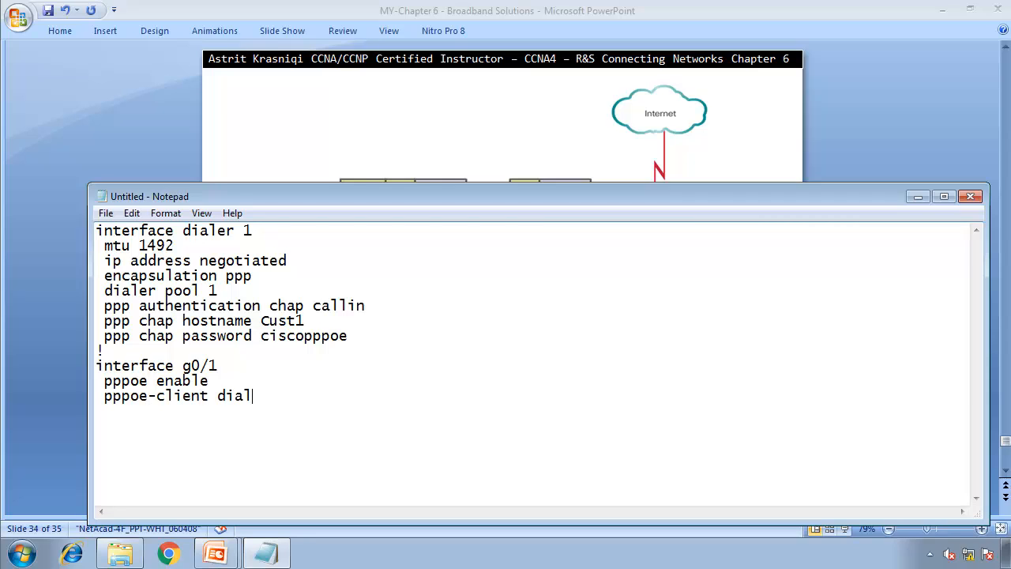
text(-pool-nu)
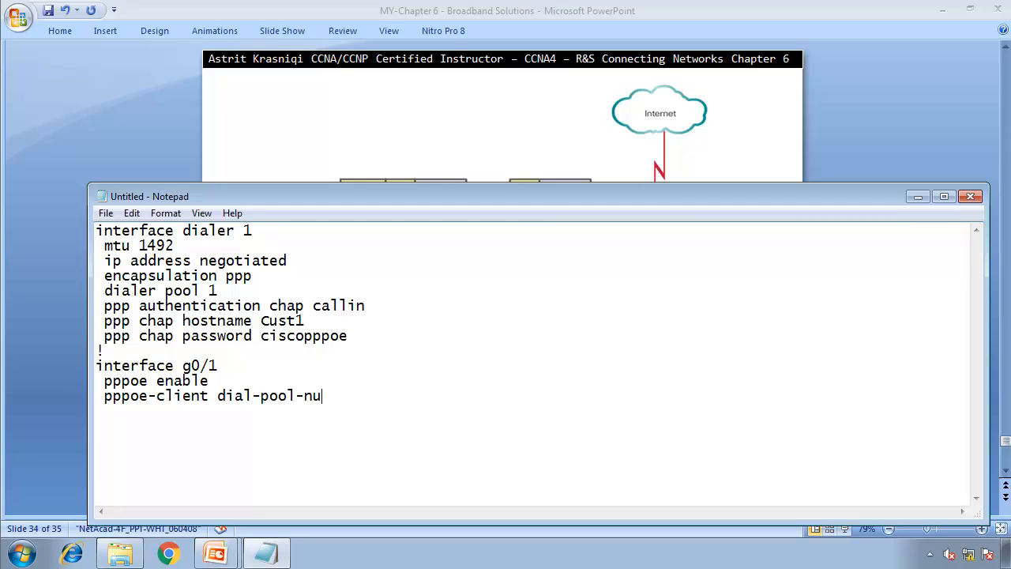
text(mber 1)
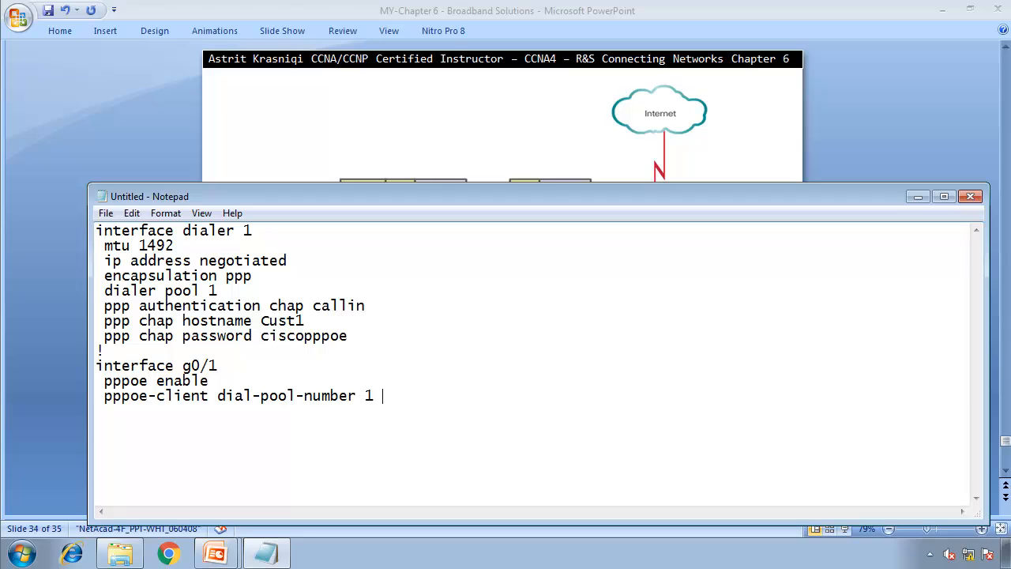
key(enter)
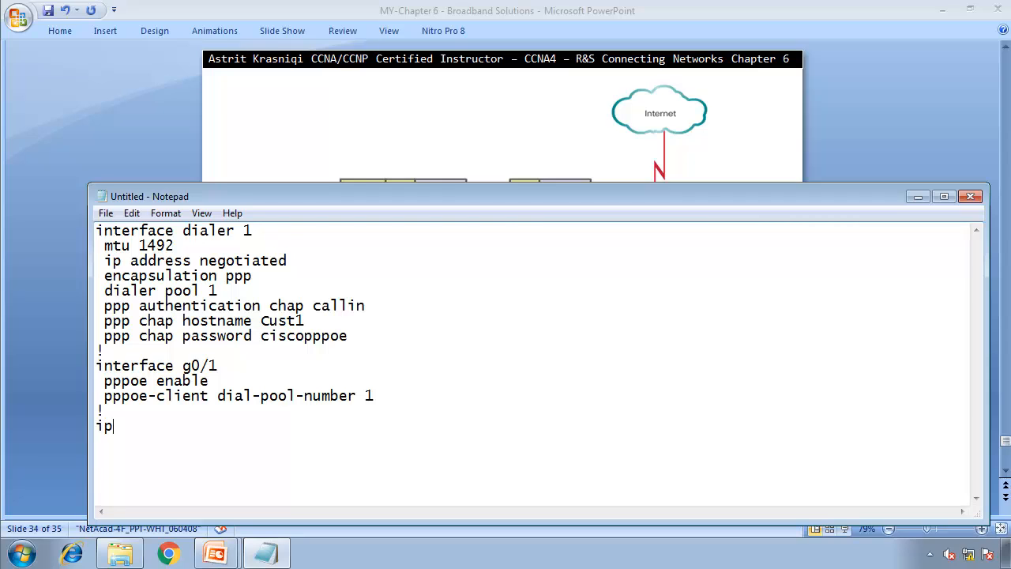
Step: Type 'ip route 0.0.0.0 0.0.0.0 dialer 1' and 'no shutdown' under g0/1
text(route 0.0)
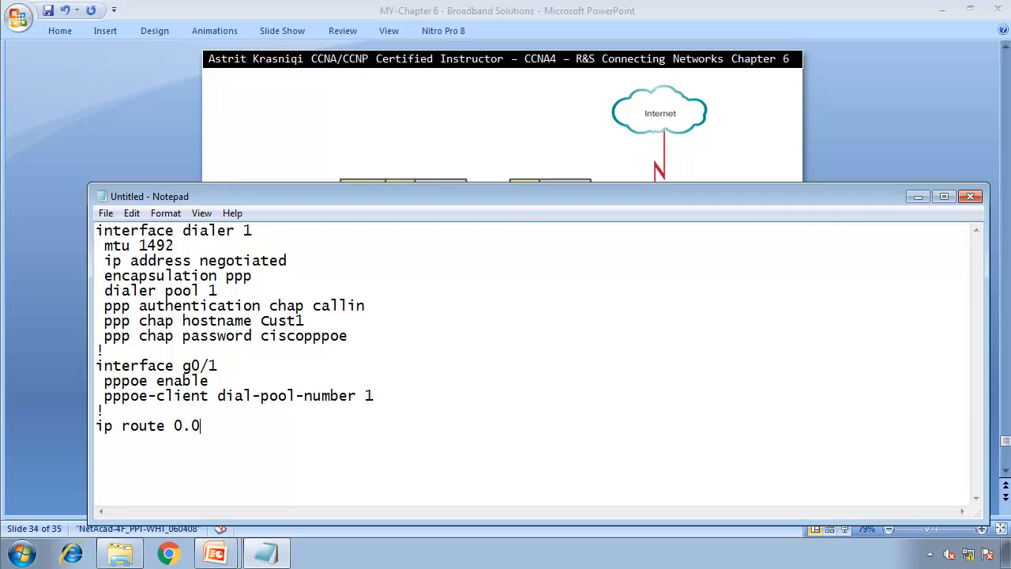
text(.0.0)
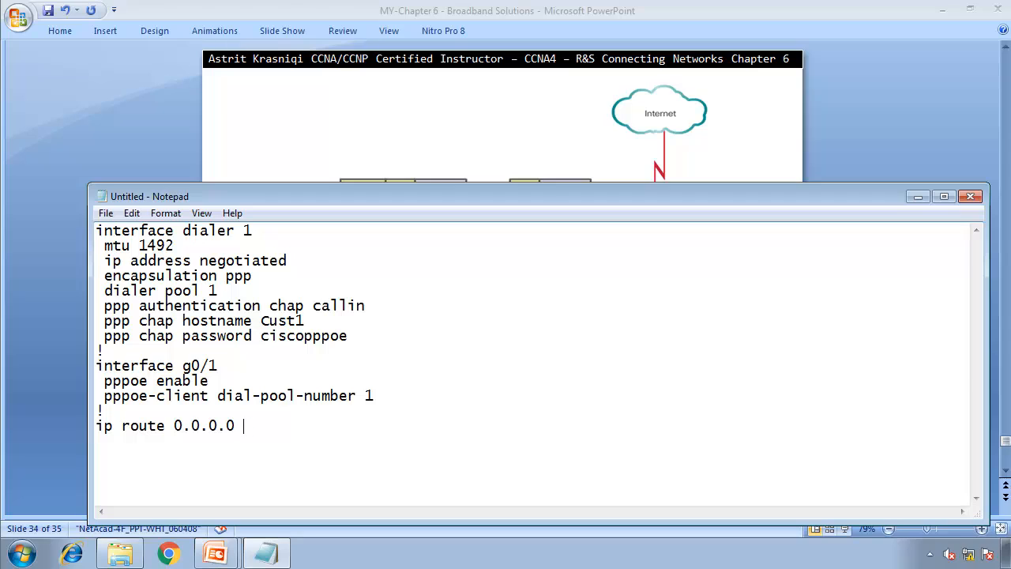
text(0.0.0.0)
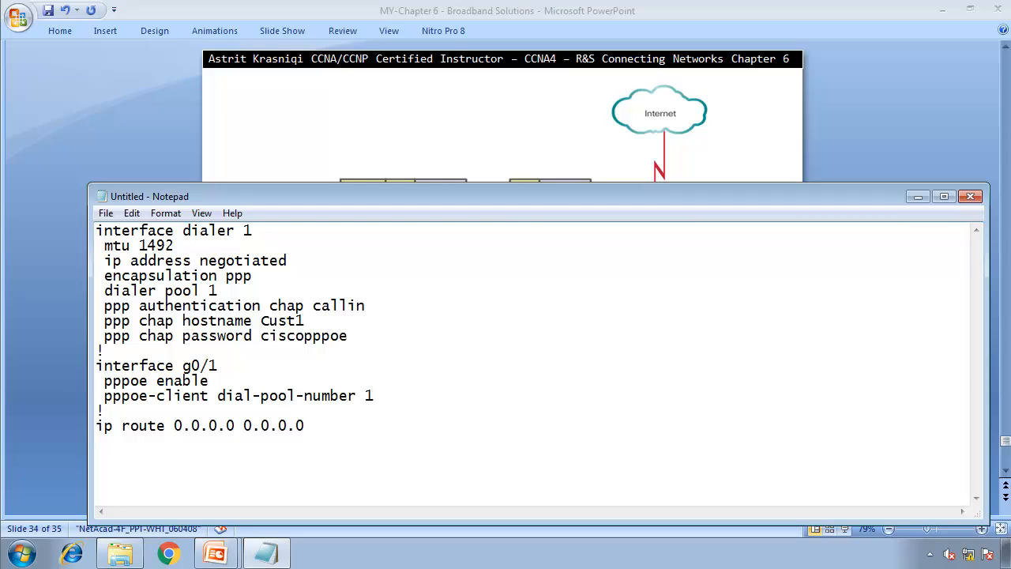
text(dialer 1)
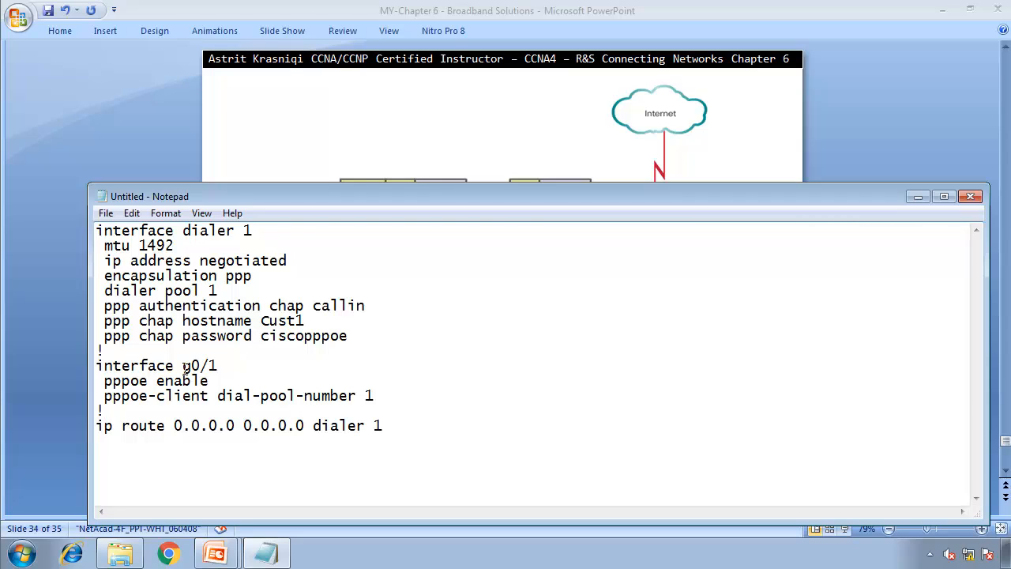
text(n)
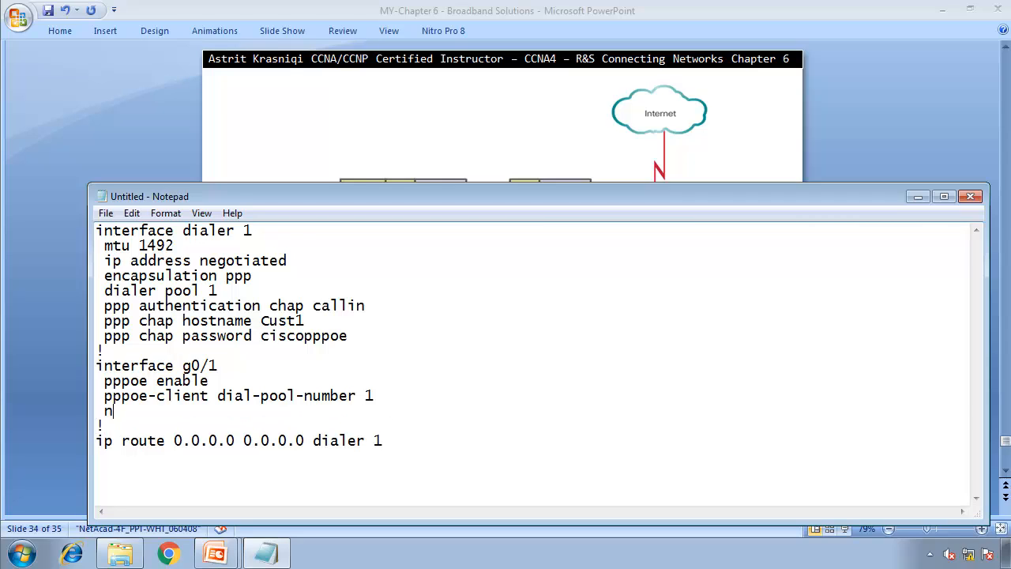
text(o shutdown)
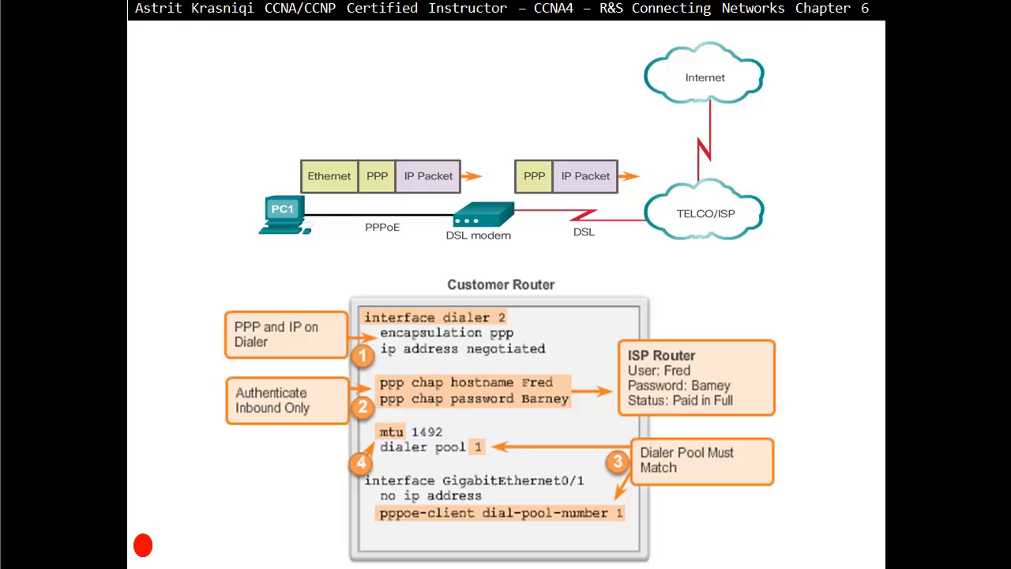
Step: Switch to the pen and draw a red line down the dialer 2 commands
right_click(285, 236)
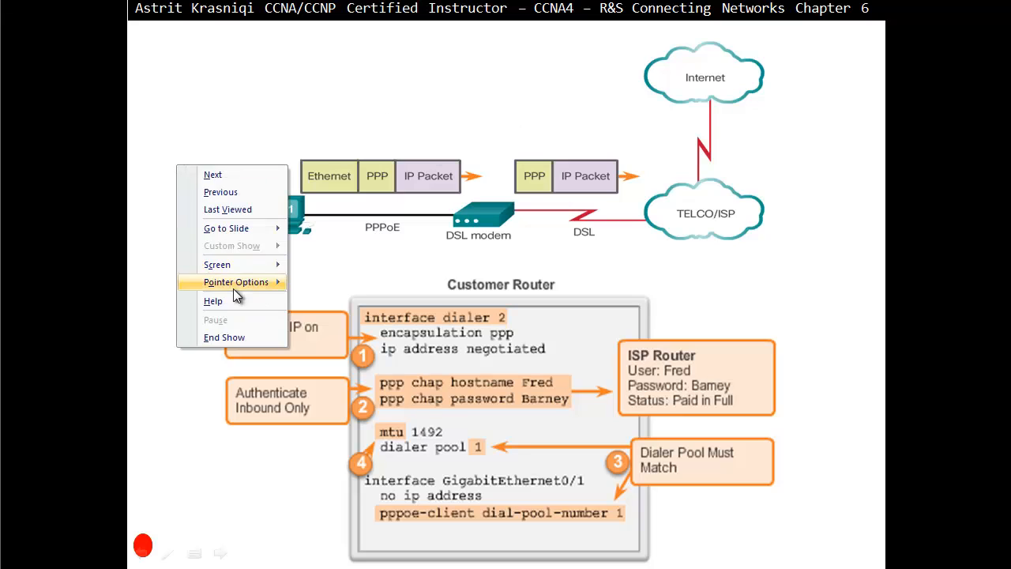
click(236, 282)
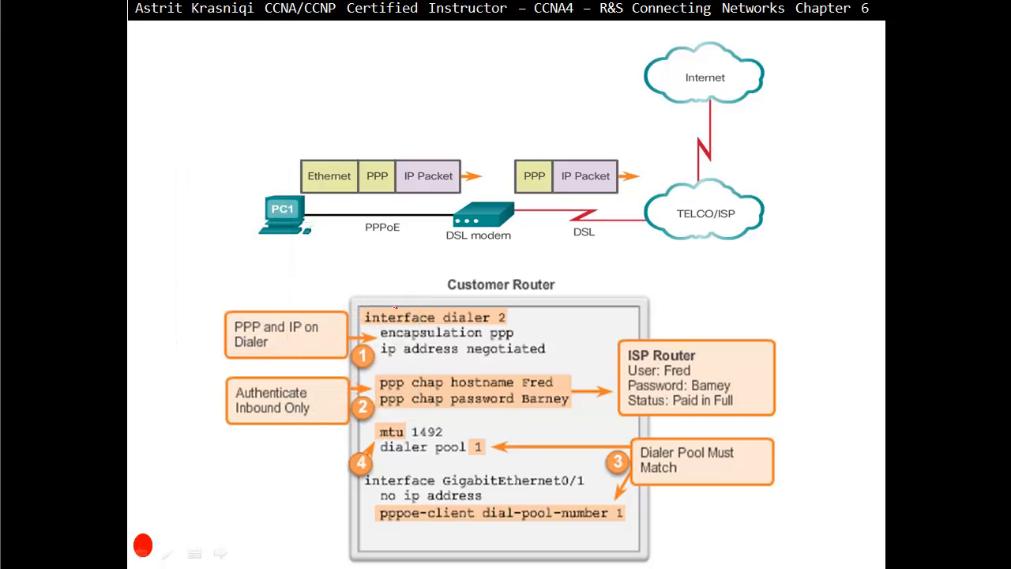
drag(387, 308, 360, 466)
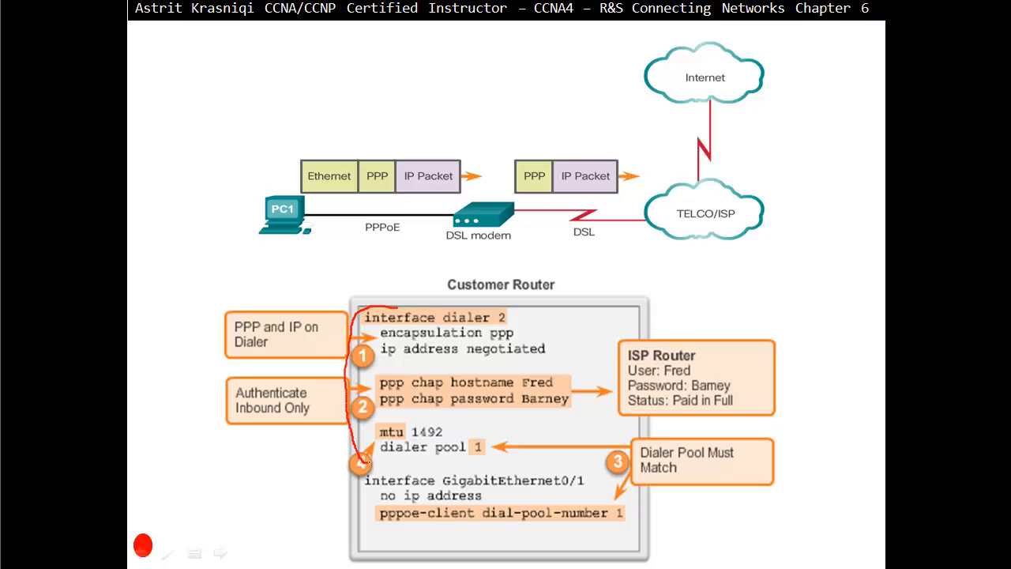